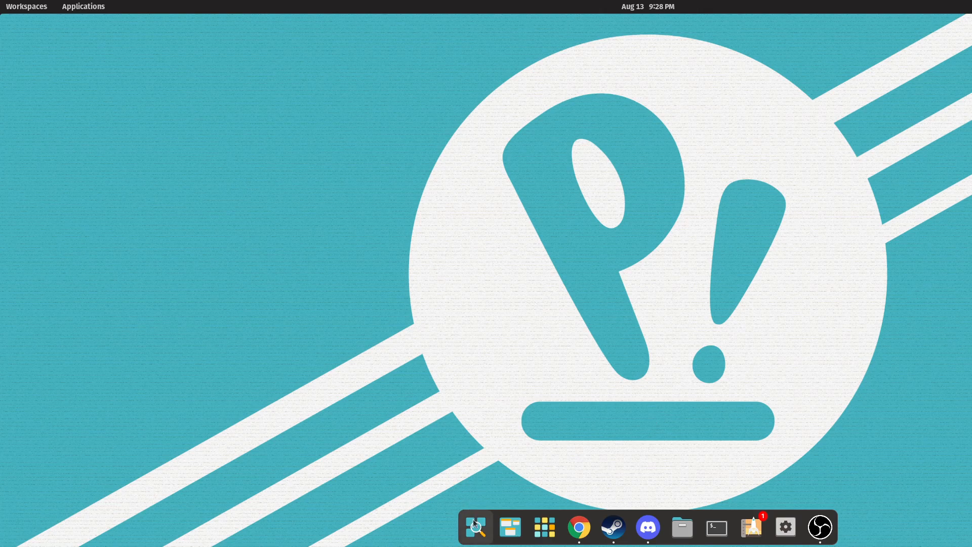
mouse_move(642, 429)
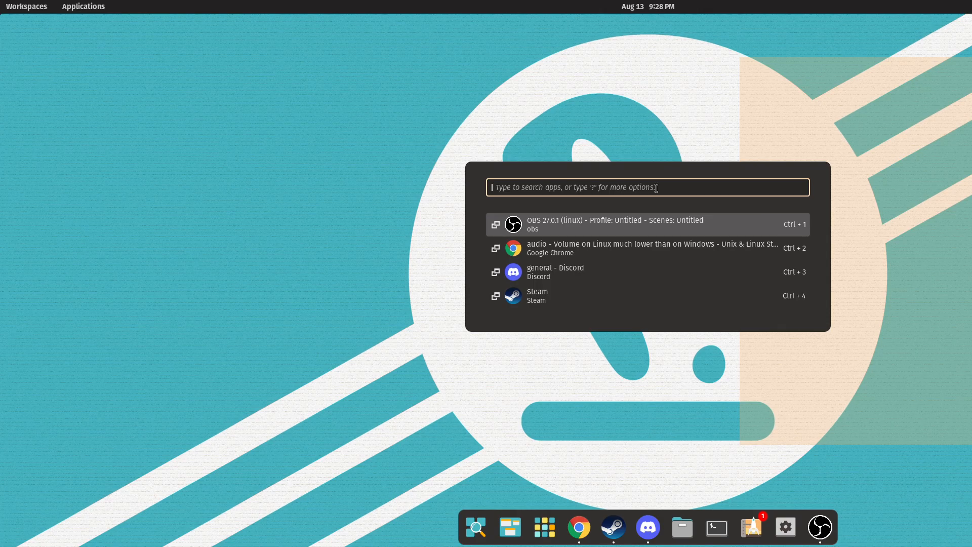
Launch a Terminal window and enter the alsamixer command at the prompt without running it
key("Escape")
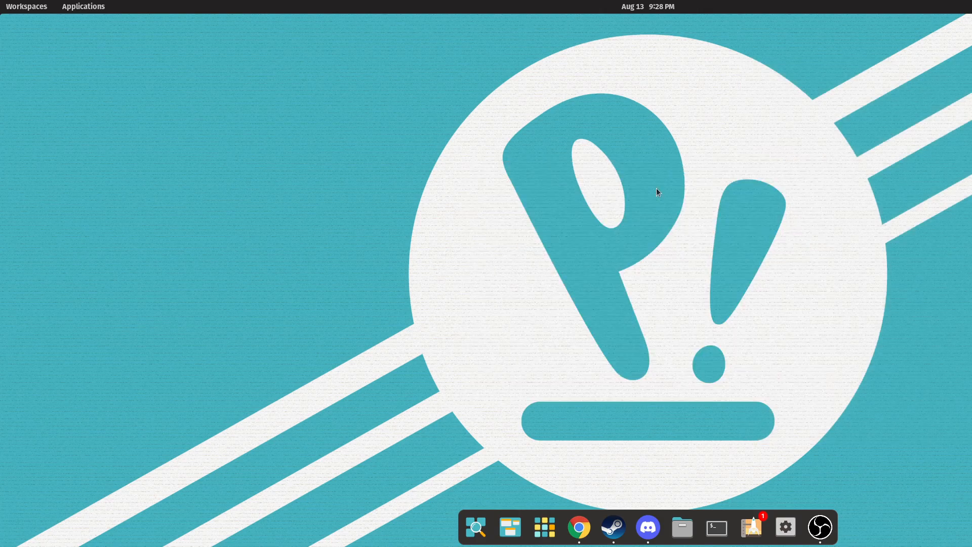
left_click(716, 527)
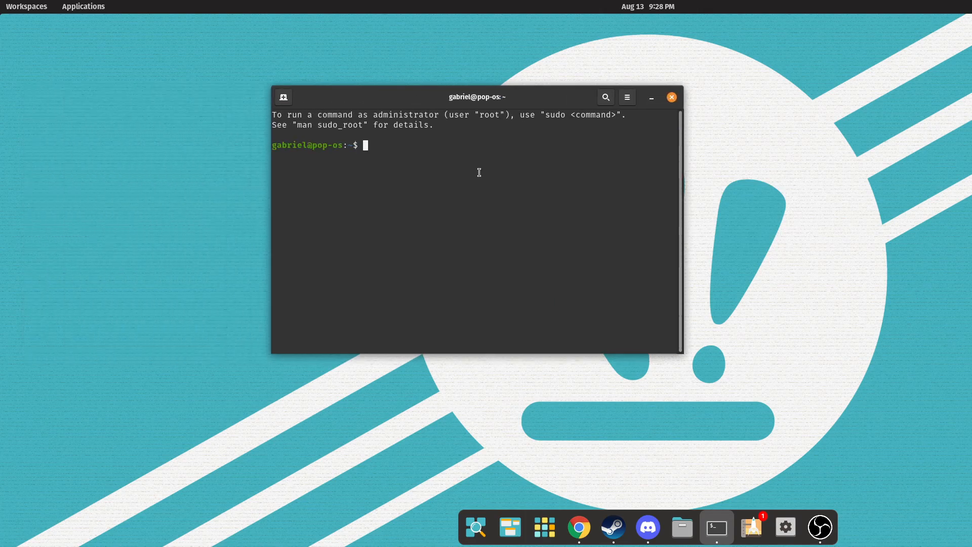
type("alsamixer")
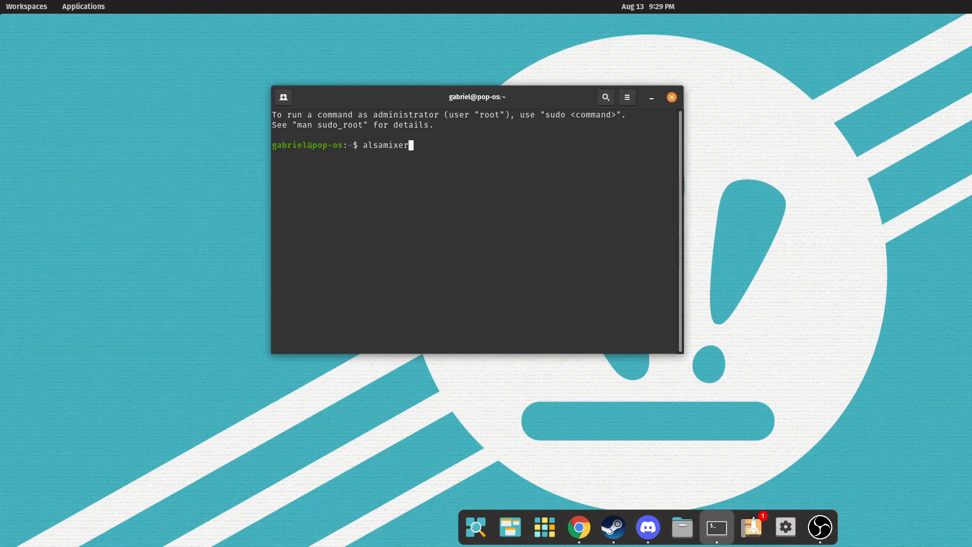
Run alsamixer and browse the F6 sound card list past HDA NVidia and G432 Gaming Headset
key("Return")
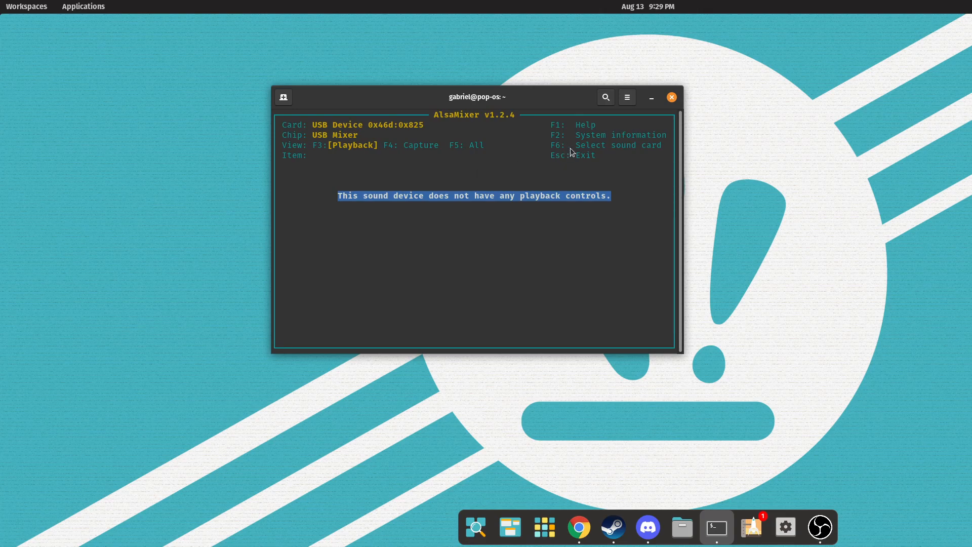
mouse_move(645, 151)
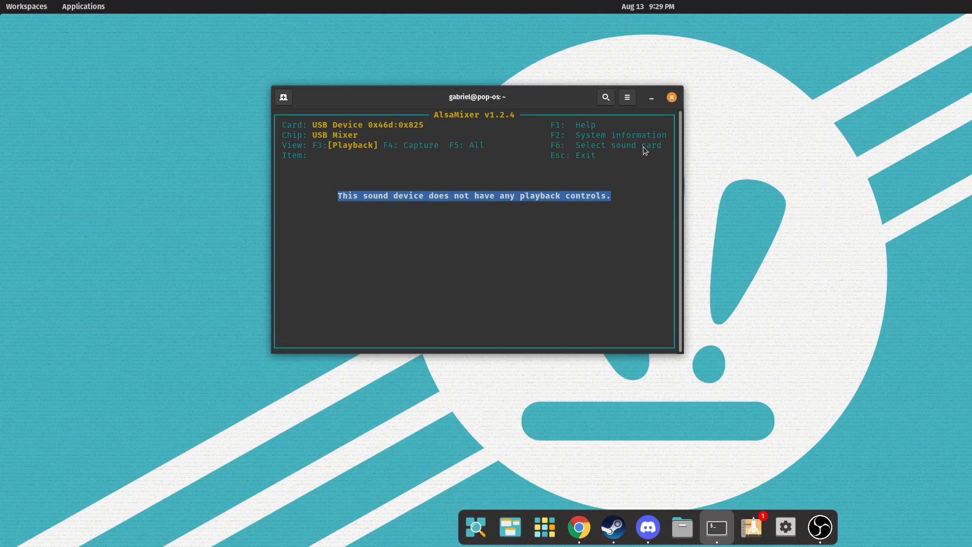
key("F6")
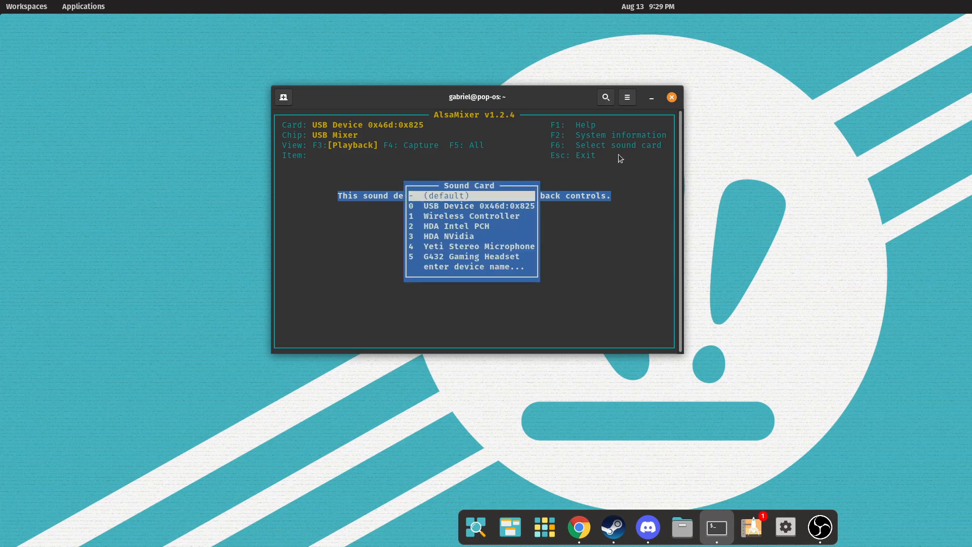
key("Down")
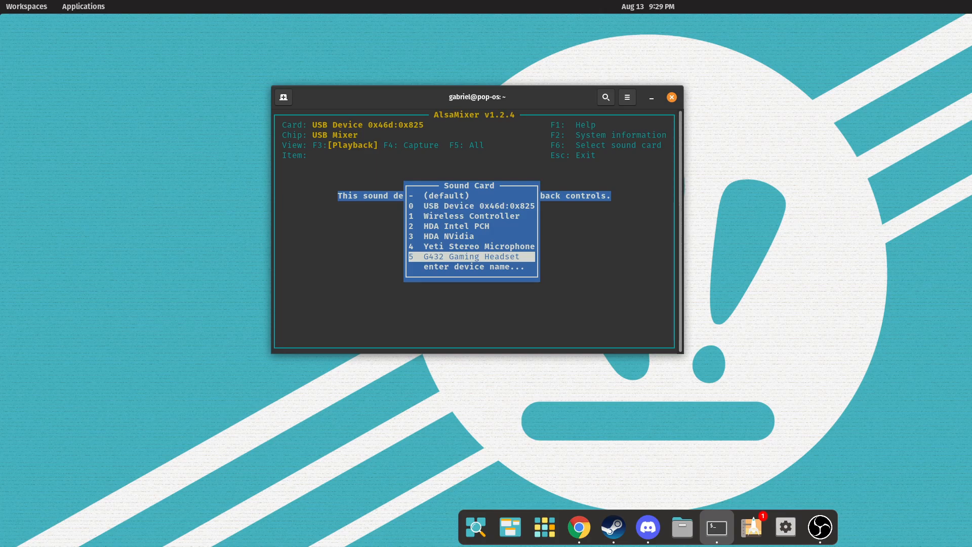
key("Up")
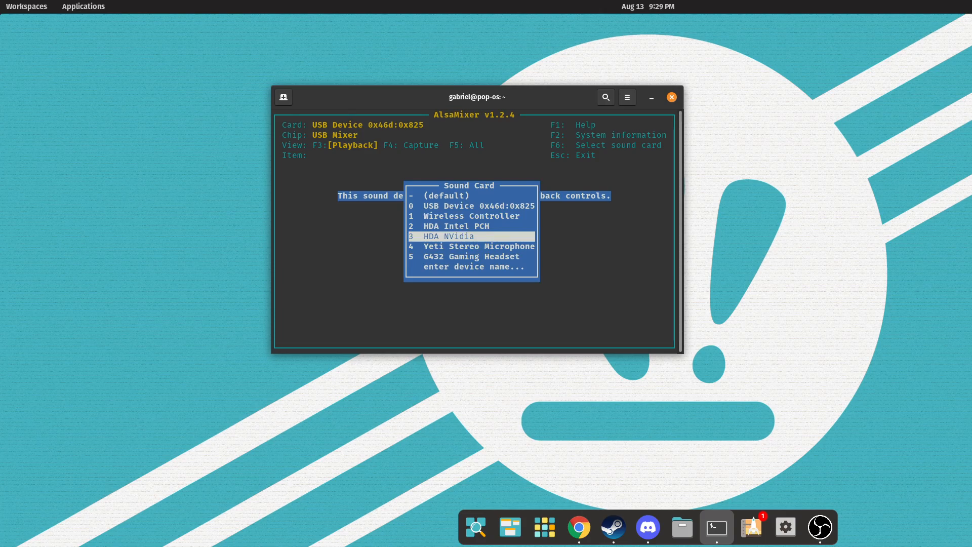
Make G432 Gaming Headset the active card and raise its PCM playback from 30 to 80 (0.00 dB)
key("Down")
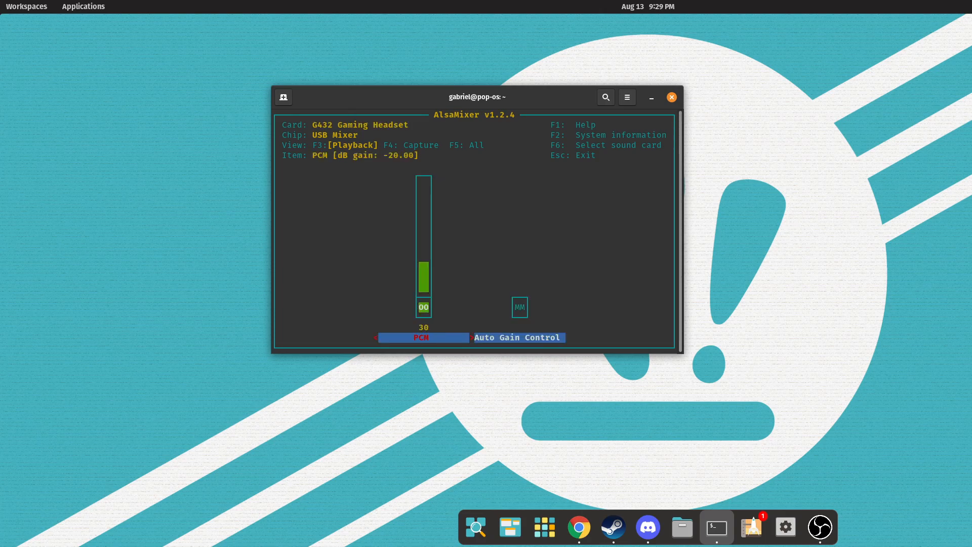
mouse_move(303, 163)
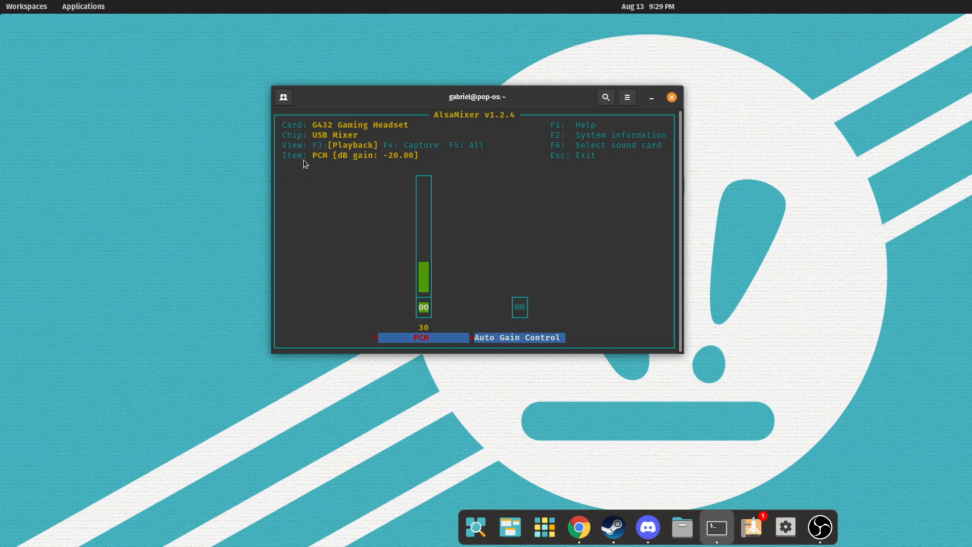
mouse_move(323, 161)
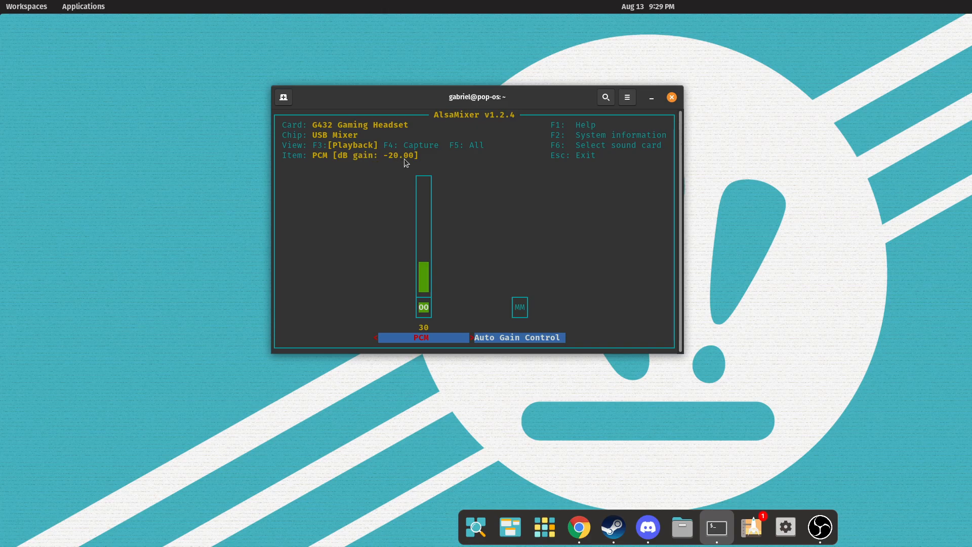
mouse_move(457, 183)
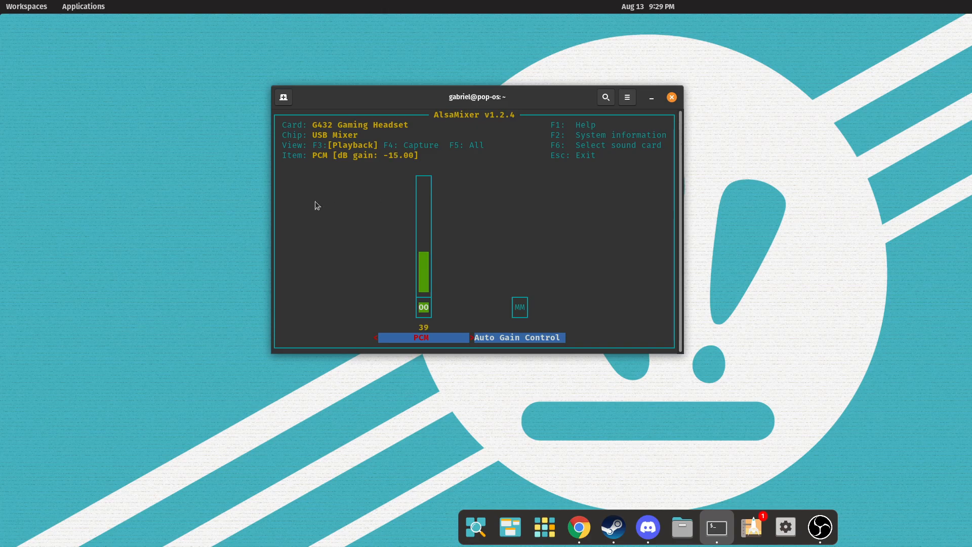
mouse_move(516, 180)
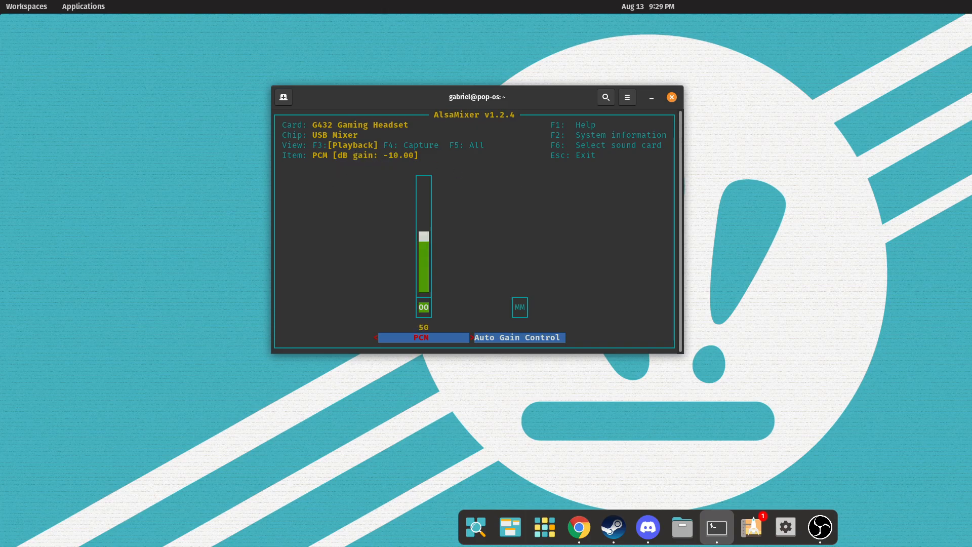
key("Up")
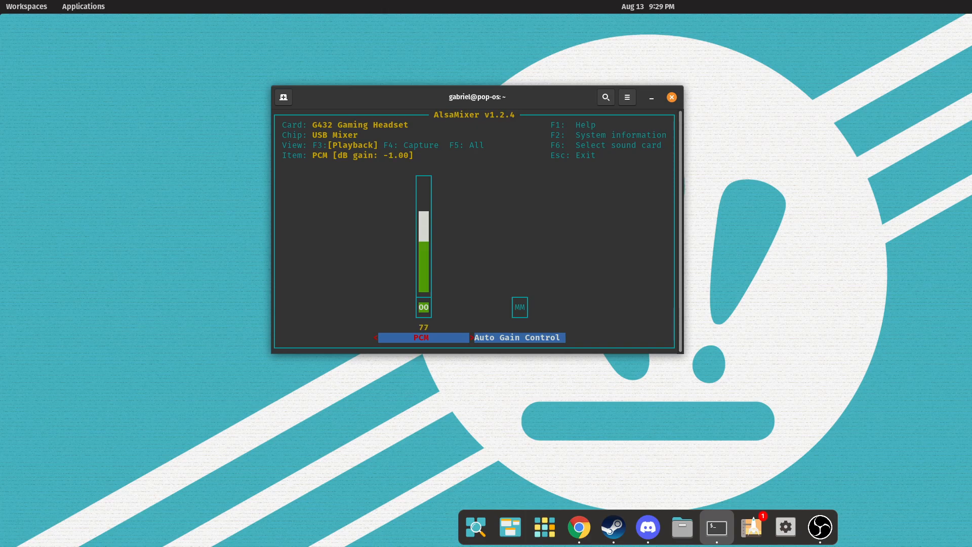
key("Up")
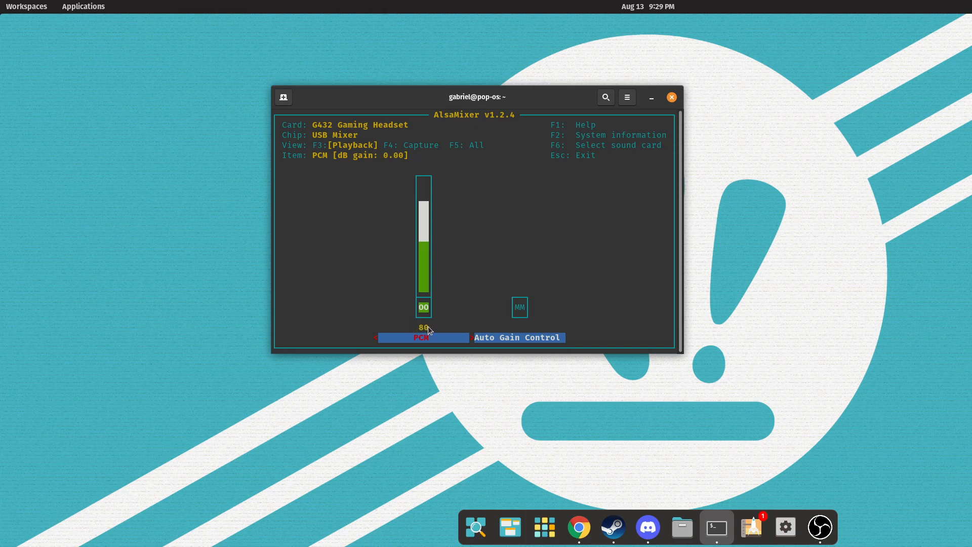
mouse_move(449, 277)
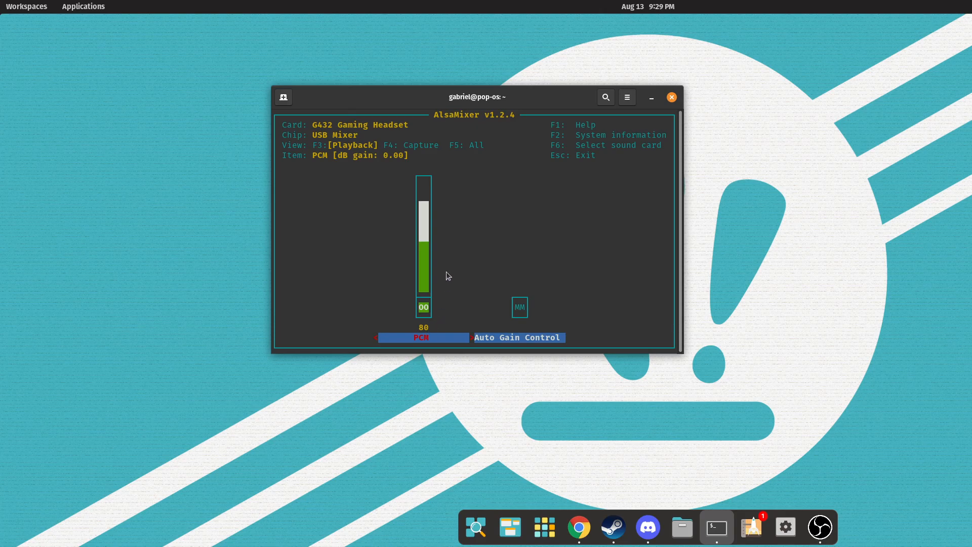
mouse_move(349, 165)
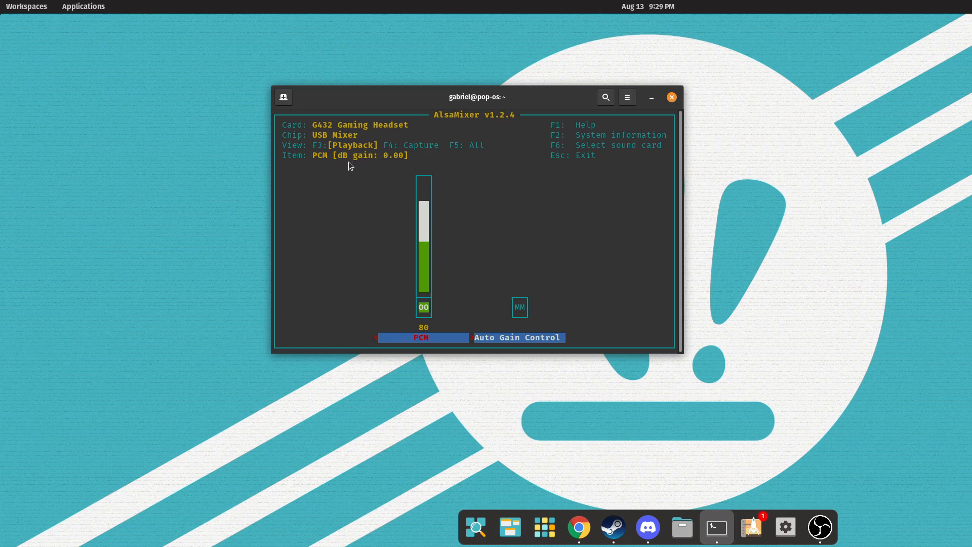
mouse_move(409, 162)
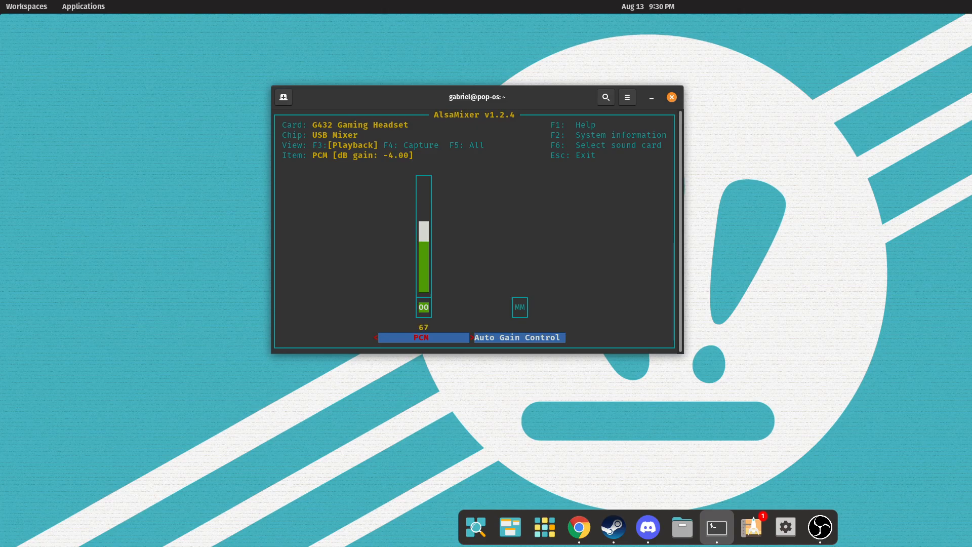
key("Up")
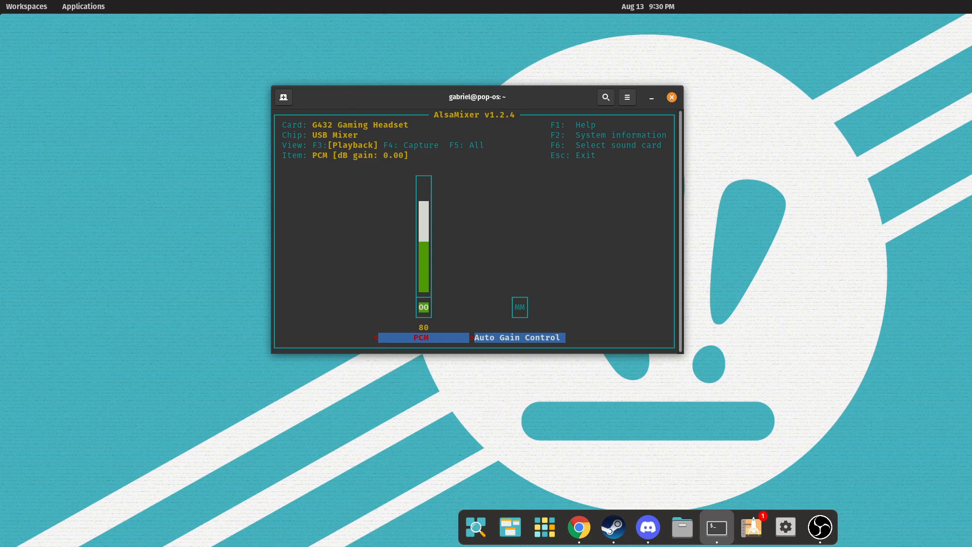
Quit alsamixer and close the Terminal, leaving the empty desktop
key("Escape")
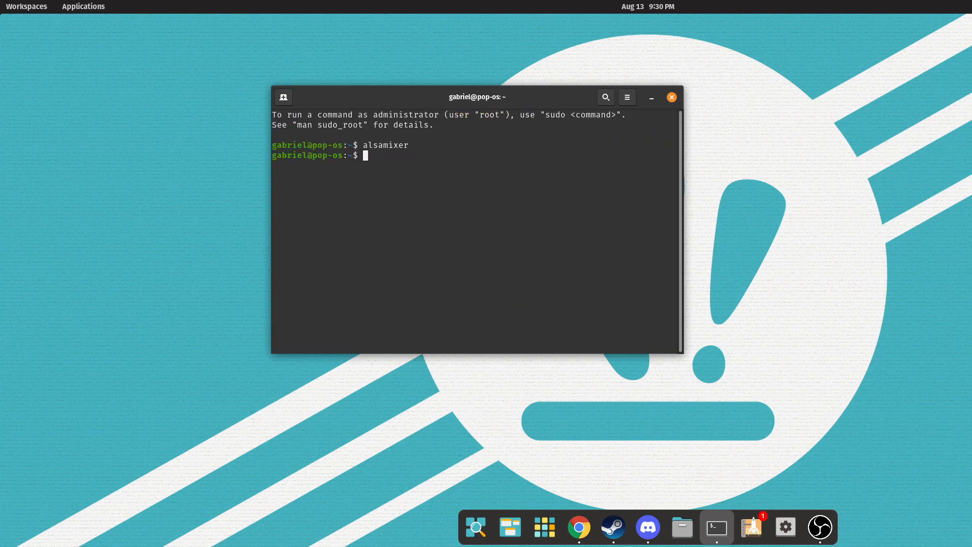
mouse_move(671, 97)
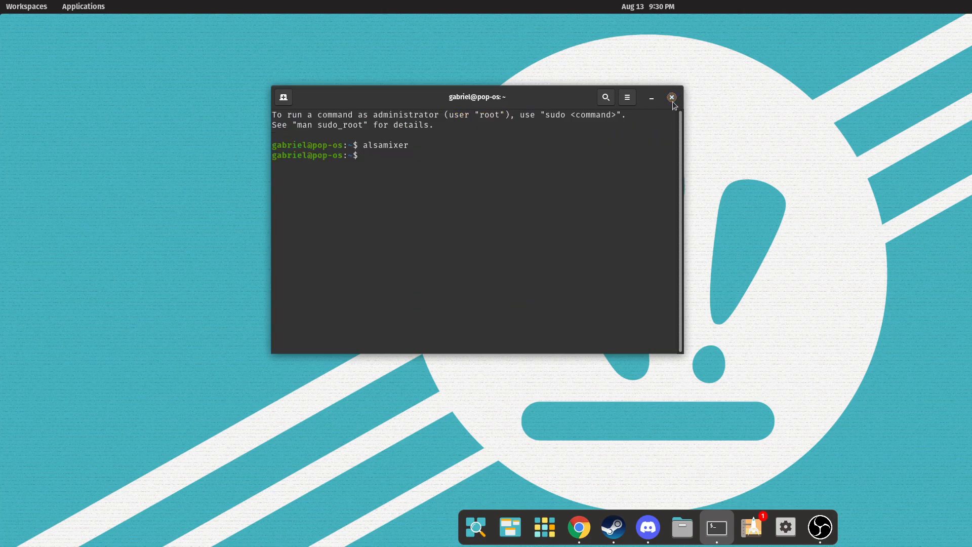
left_click(671, 98)
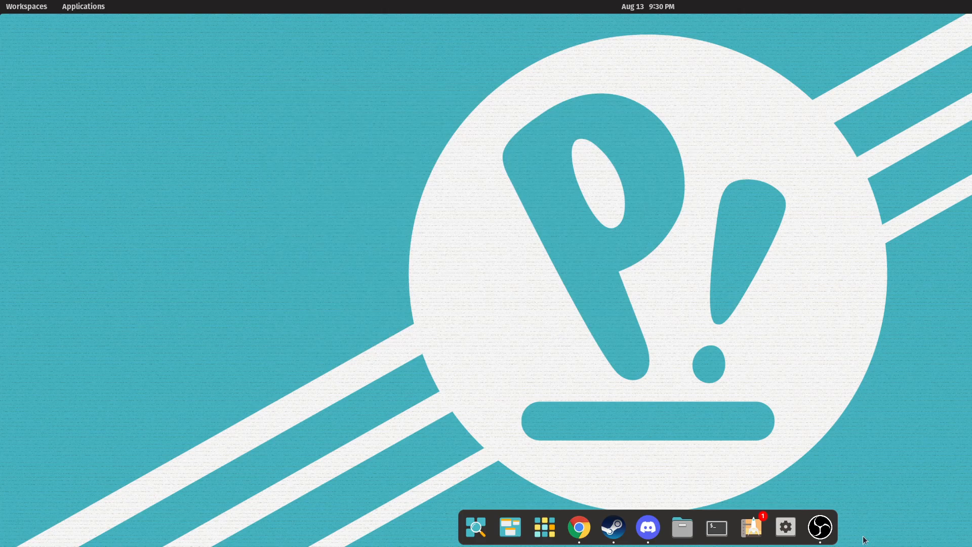
mouse_move(847, 529)
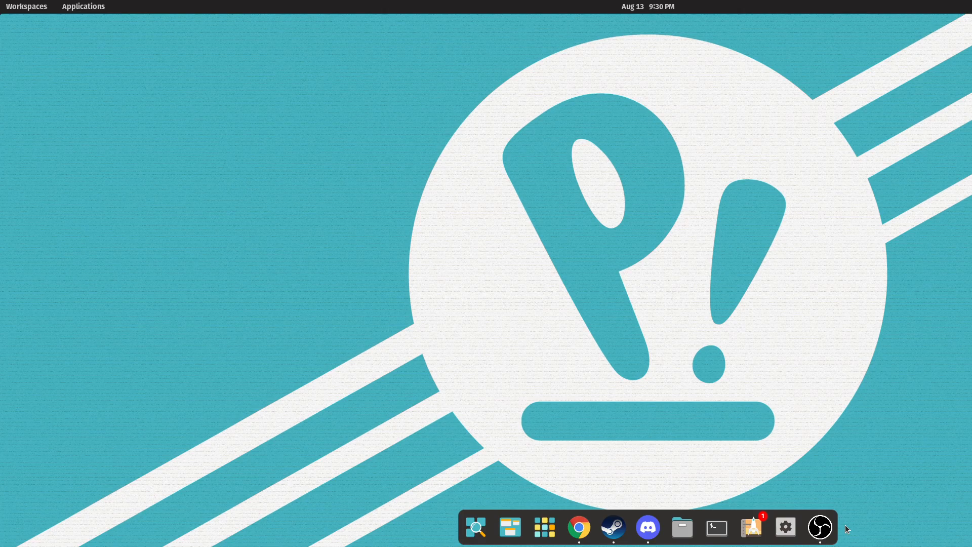
mouse_move(842, 529)
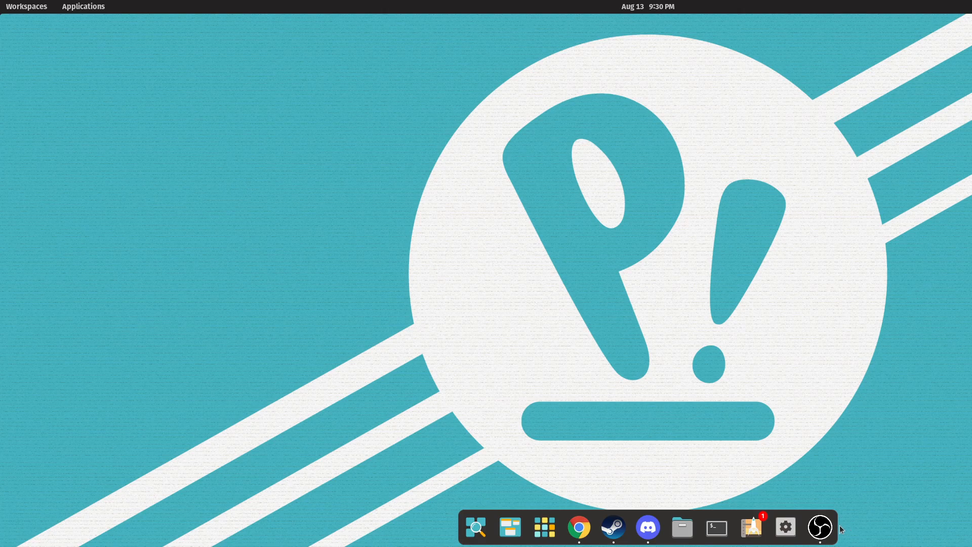